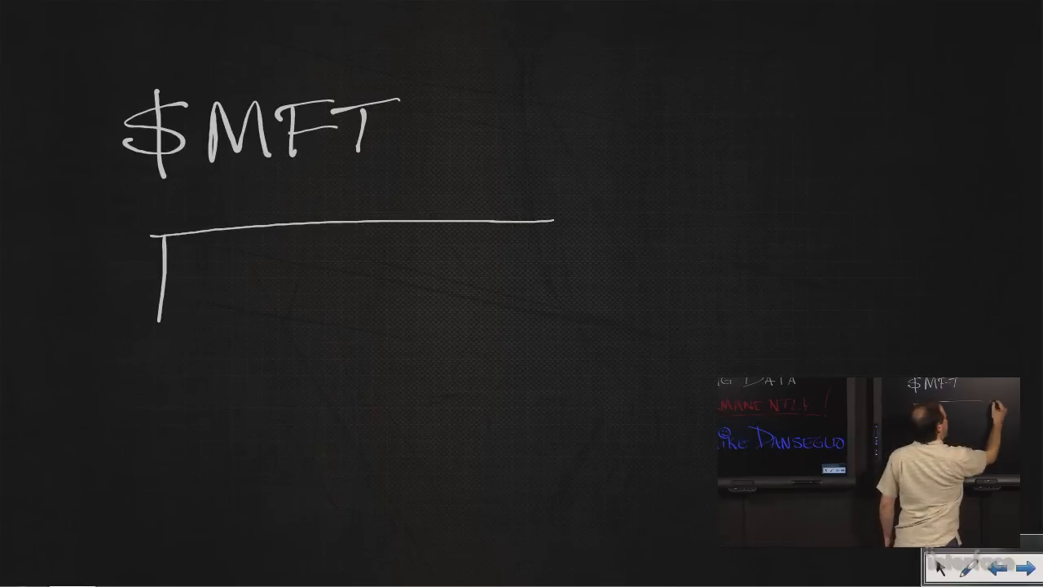
Pick the pen tool to handwrite the $MFT heading and table outline on the page.
click(18, 569)
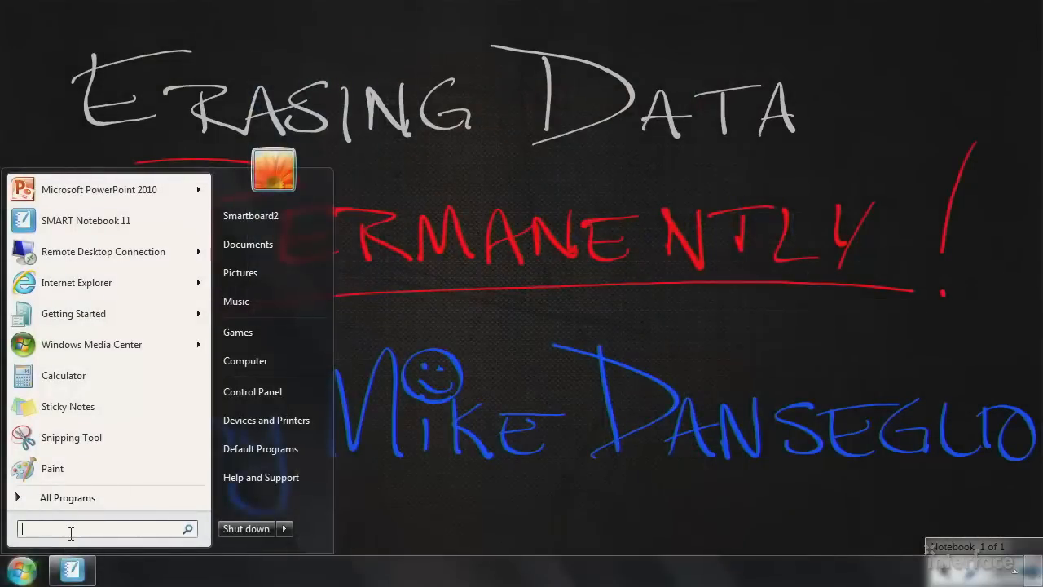
Launch cmd from the Start menu as administrator and approve the UAC prompt.
text(cmd)
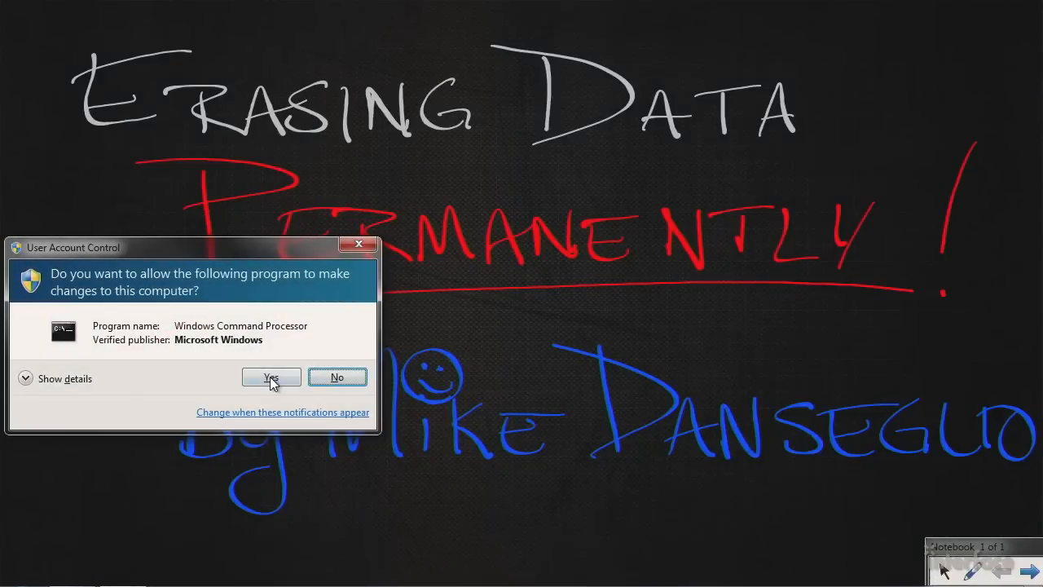
click(270, 376)
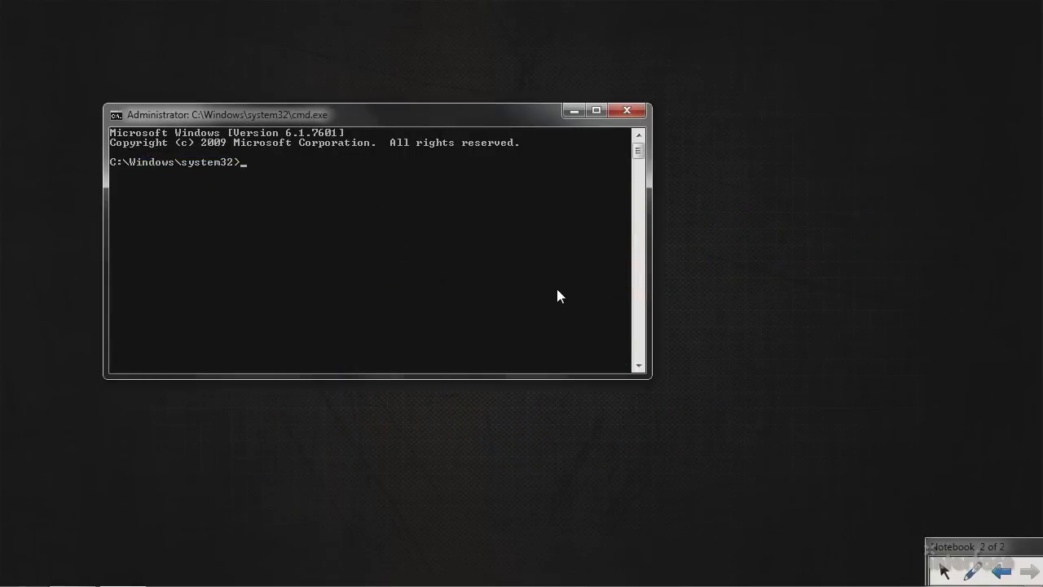
Run cipher /? and scroll the help output up to the /W wipe-free-space option.
text(cip)
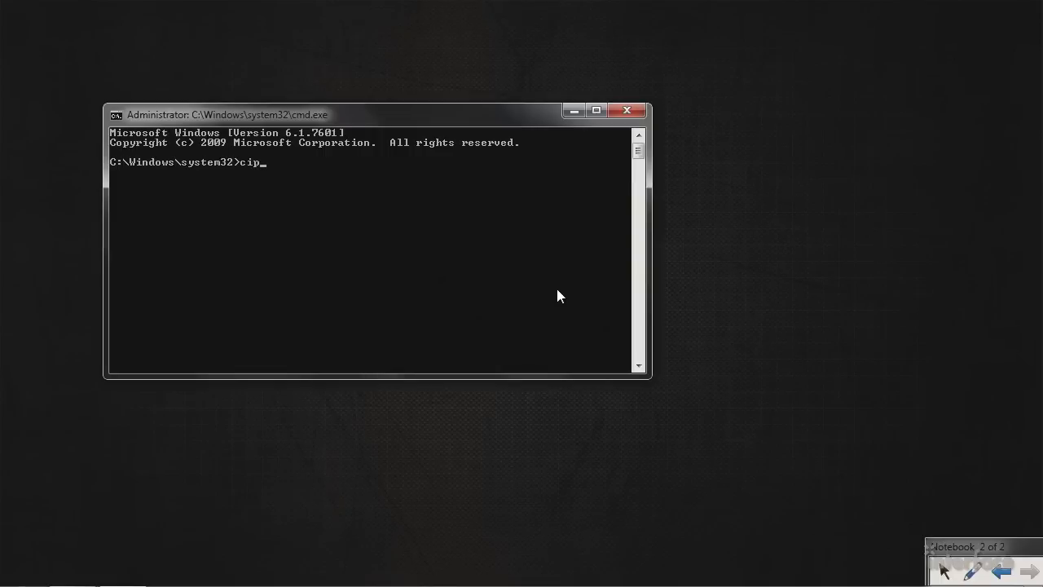
text(her)
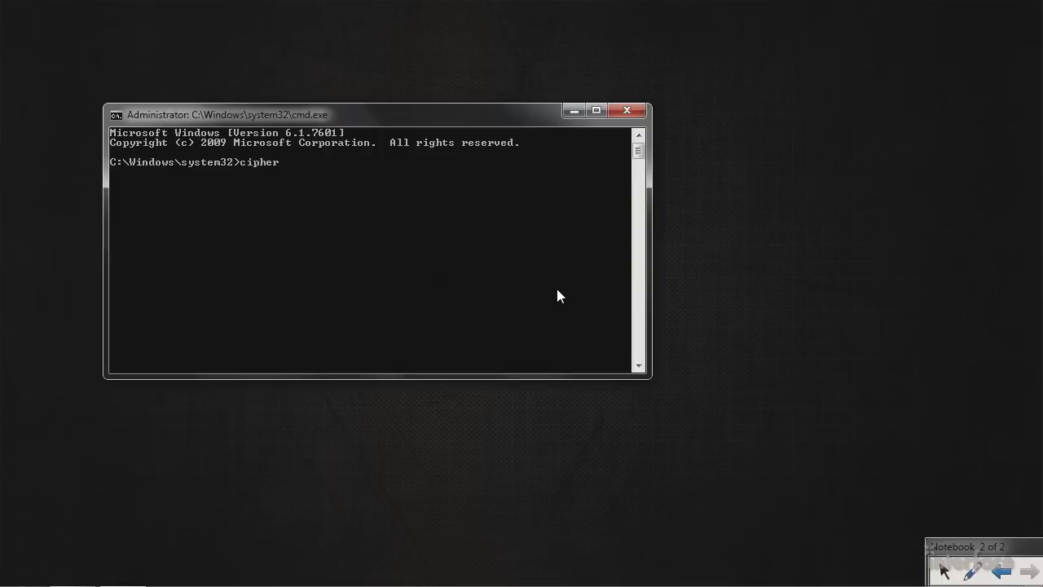
text(?)
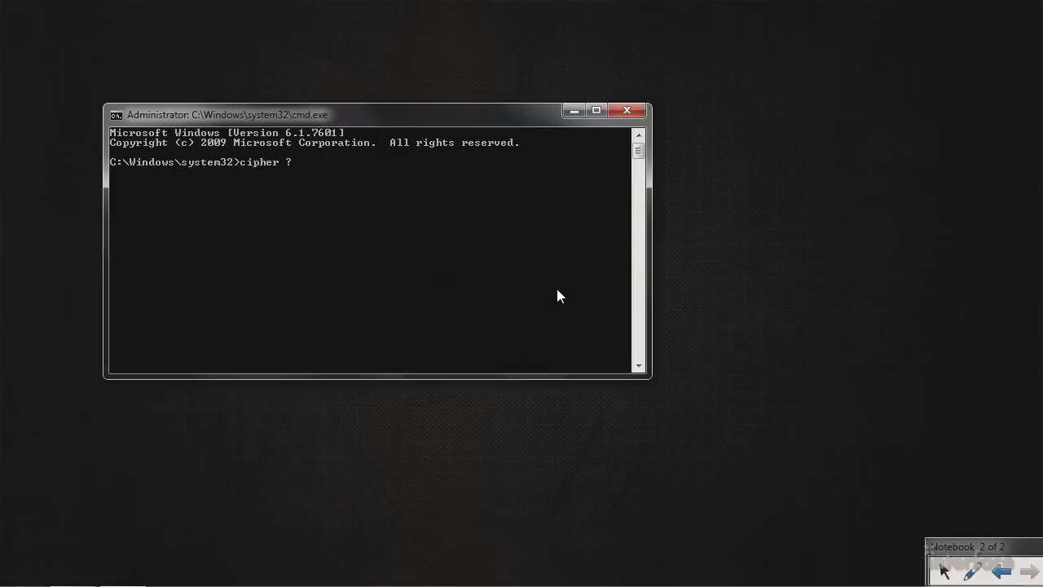
text(/)
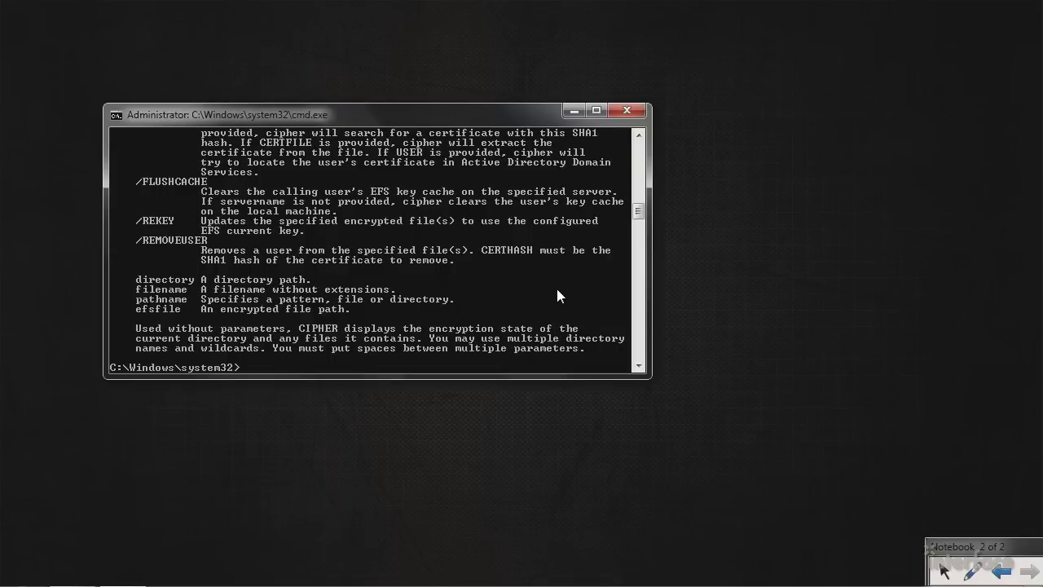
mouse_move(537, 388)
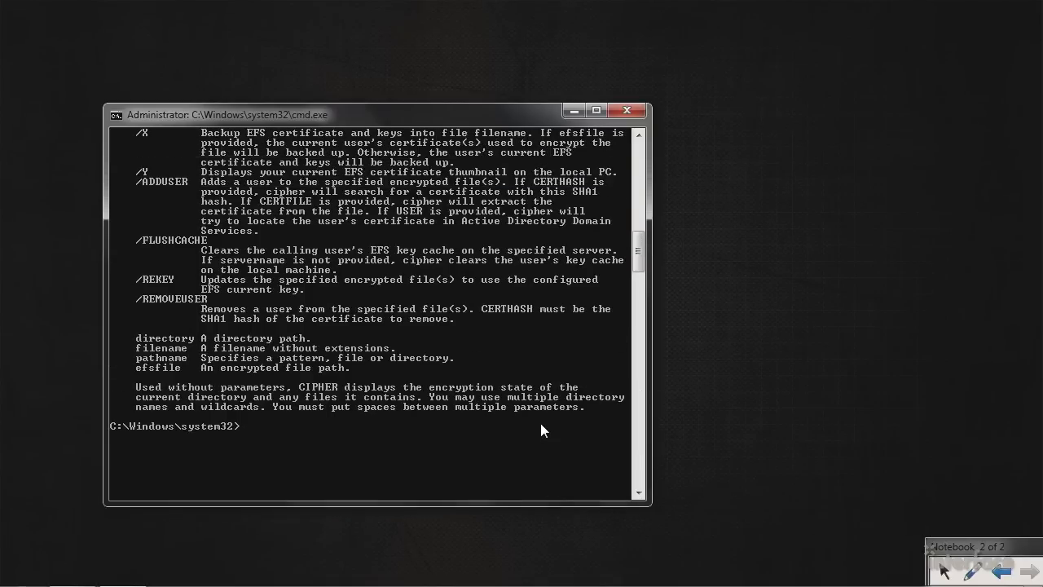
scroll(up, 3)
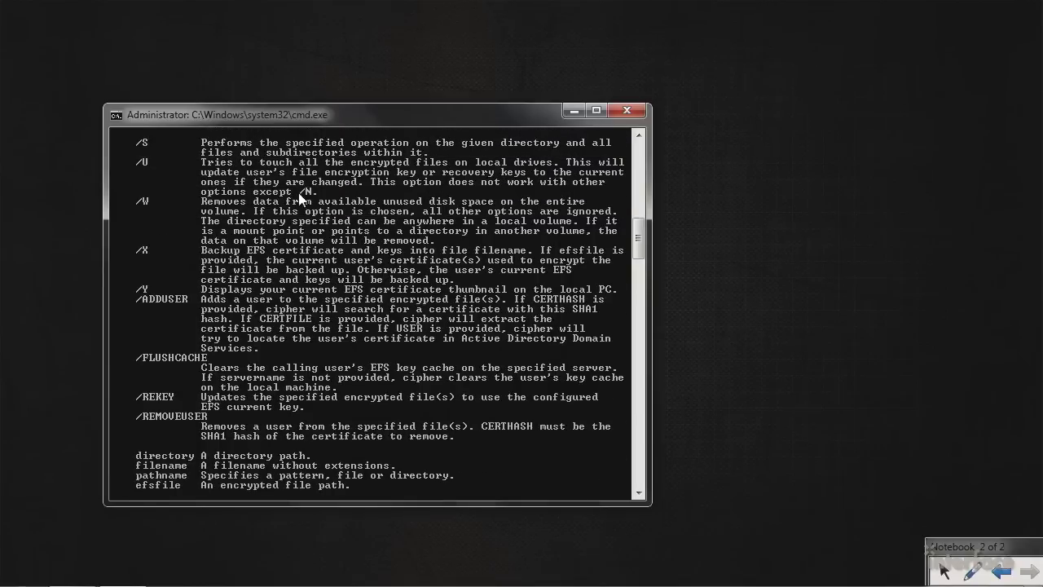
mouse_move(505, 257)
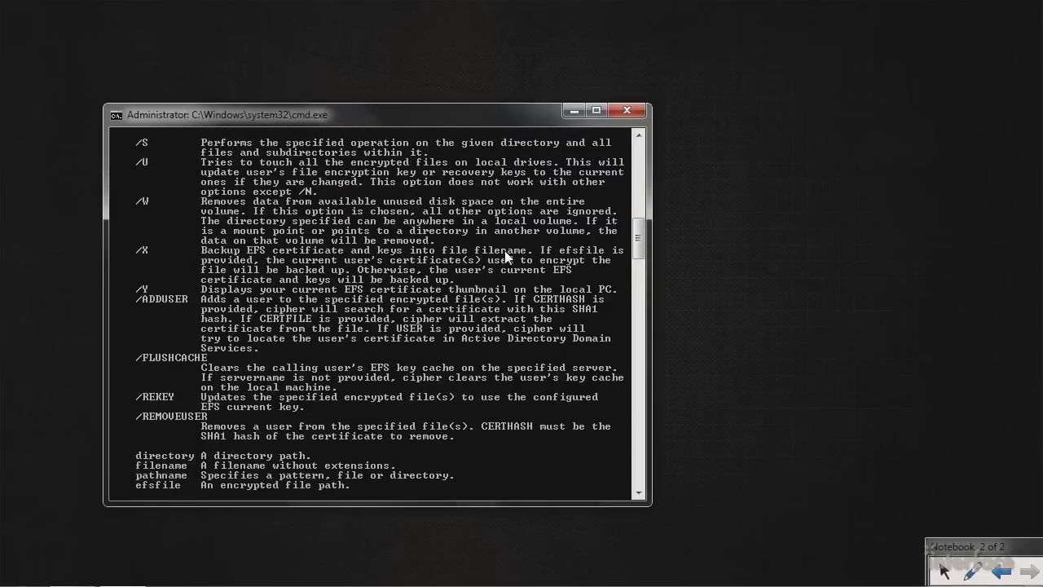